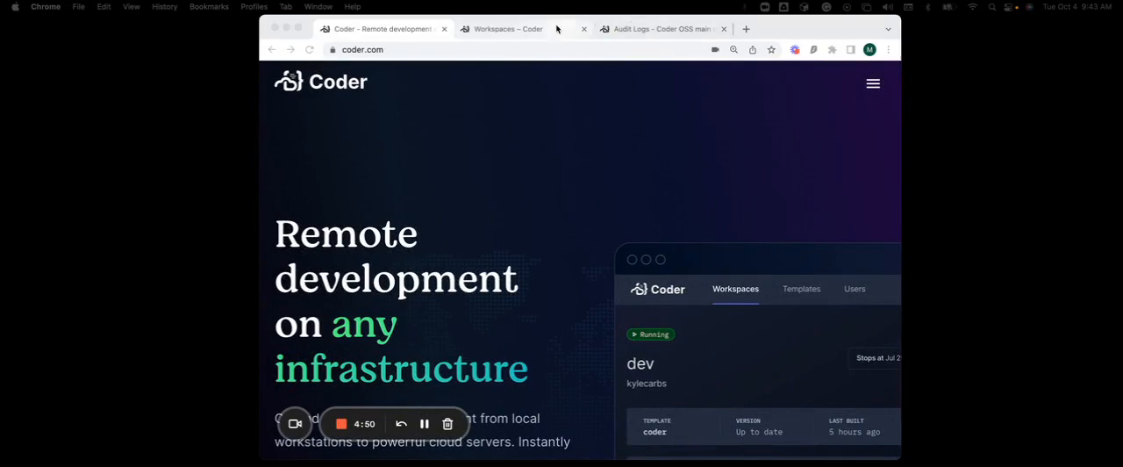
Switch to the demo deployment's Workspaces page showing jupyter-lab, node and goland.
left_click(507, 29)
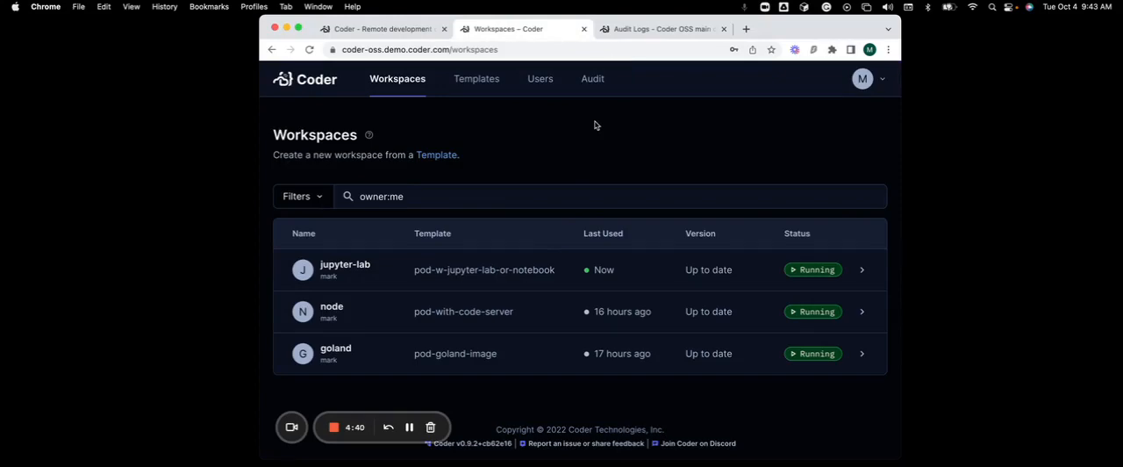
mouse_move(816, 92)
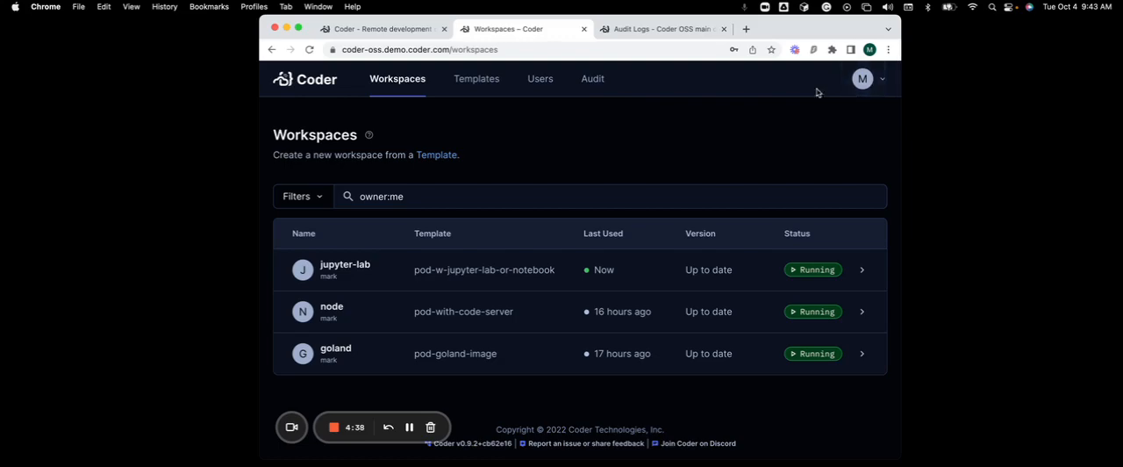
Expand the 'updated user auditor' and 'created workspace node' audit entries to show their diffs.
left_click(592, 78)
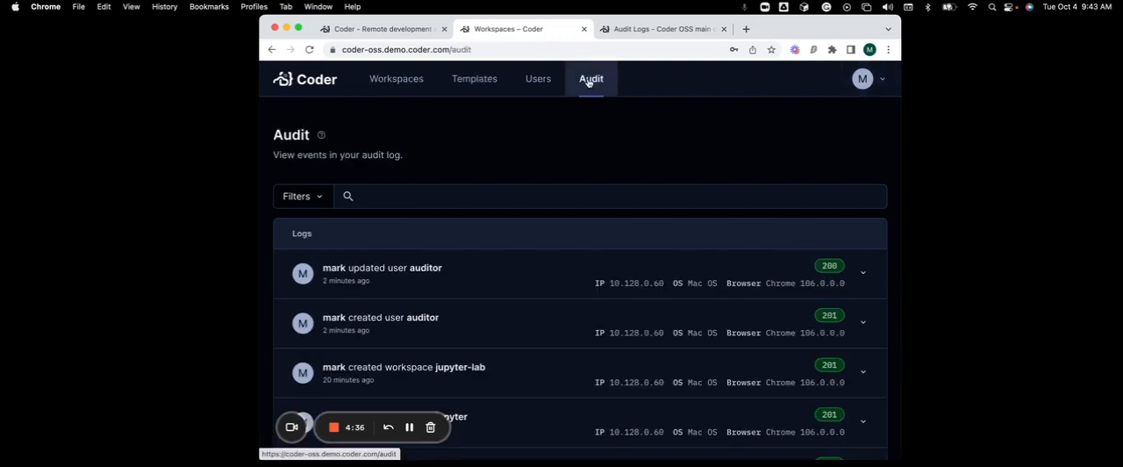
scroll("down", 3)
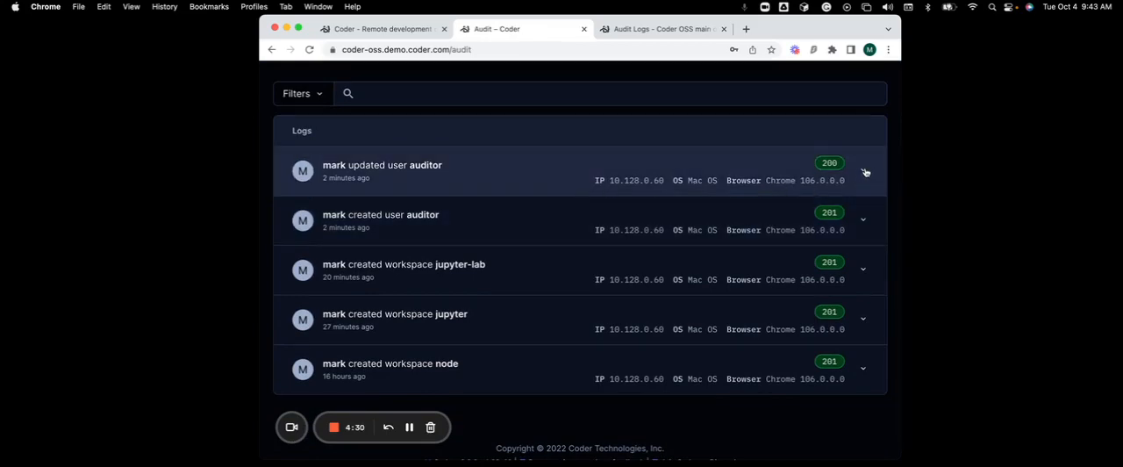
left_click(863, 172)
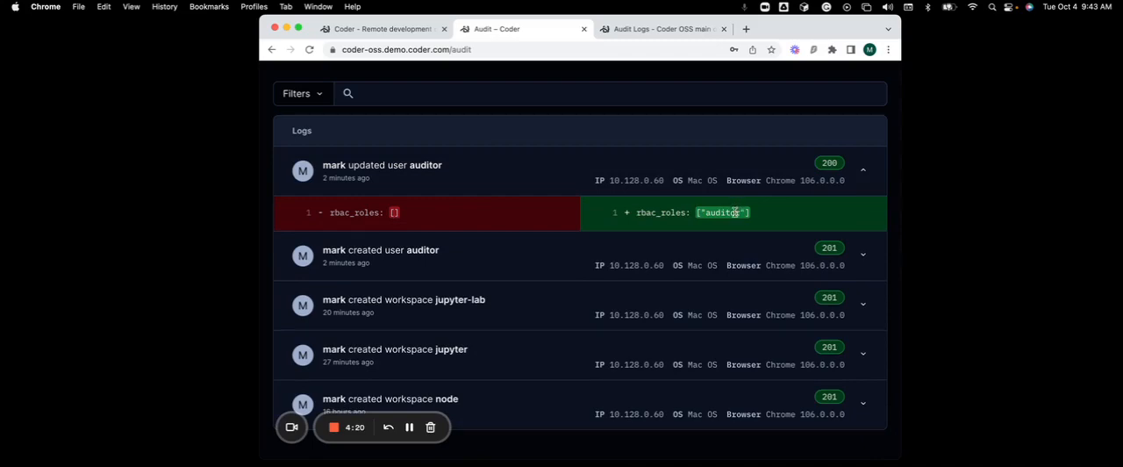
scroll("down", 3)
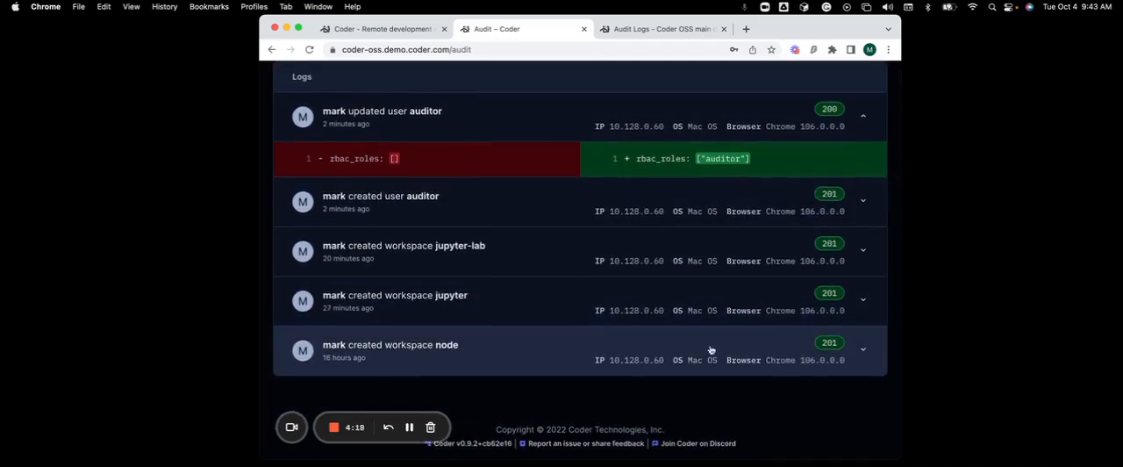
left_click(862, 348)
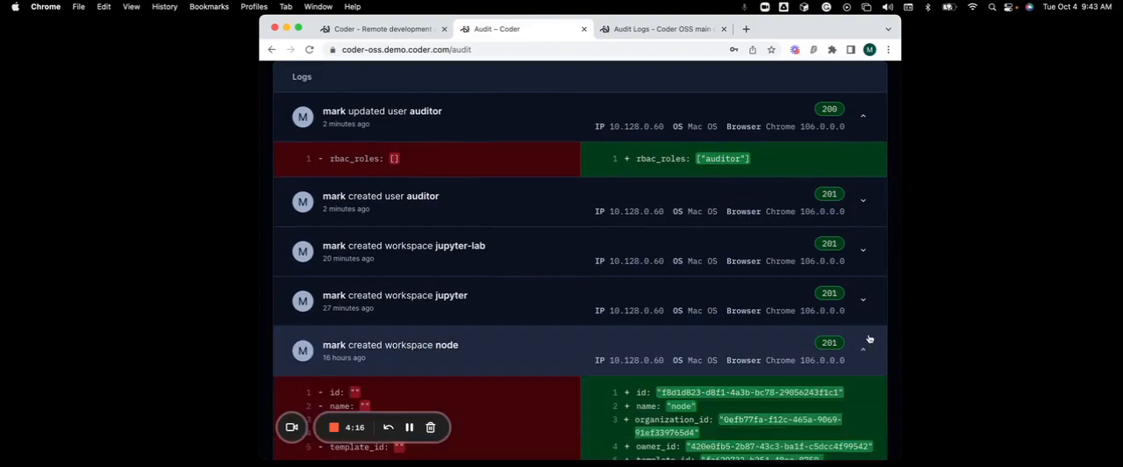
Read through the Audit Logs – Coder OSS documentation page.
left_click(662, 29)
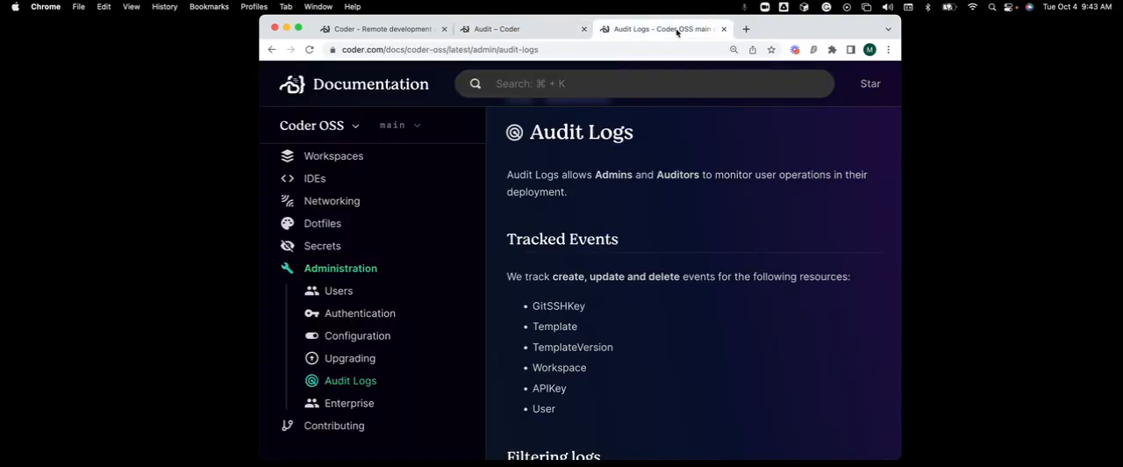
scroll("down", 3)
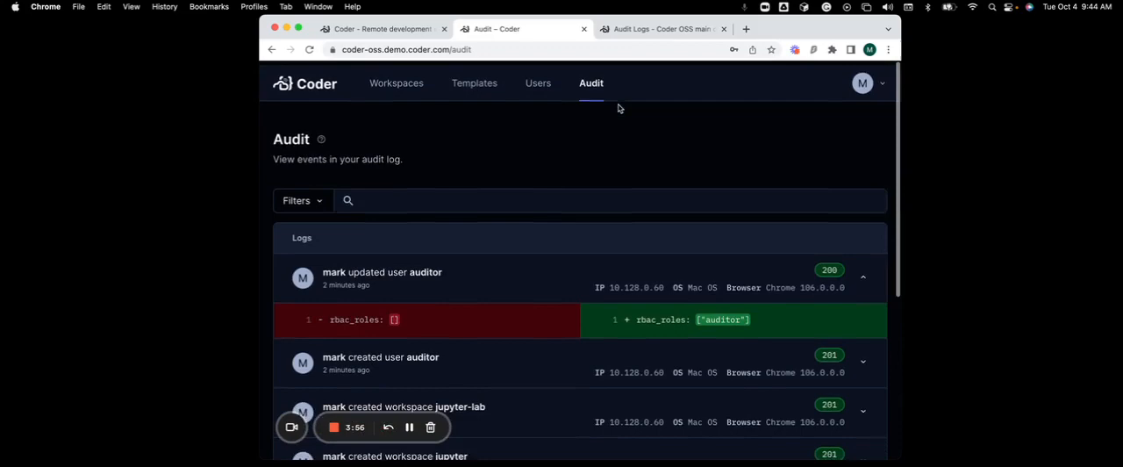
List Coder's active users, then bring the second browser signed in as another account forward.
left_click(538, 78)
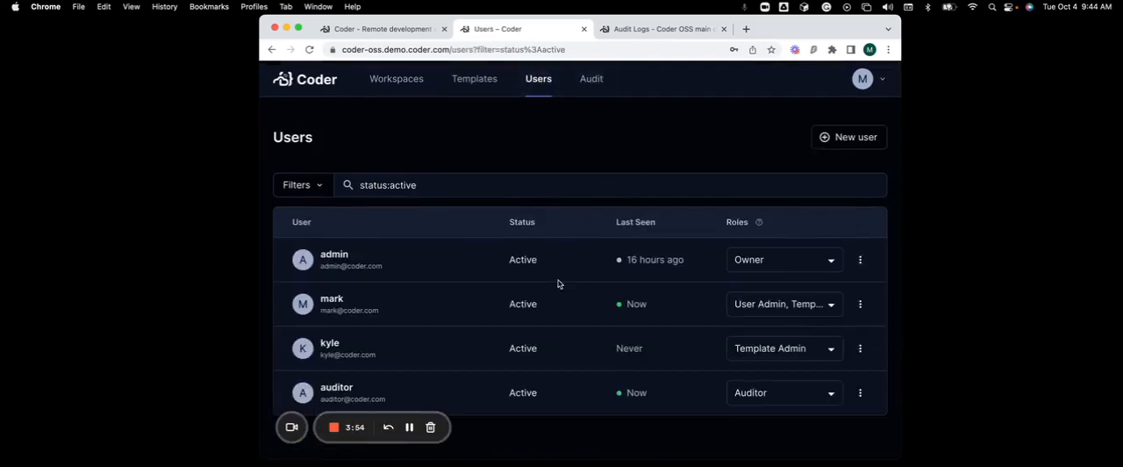
mouse_move(900, 383)
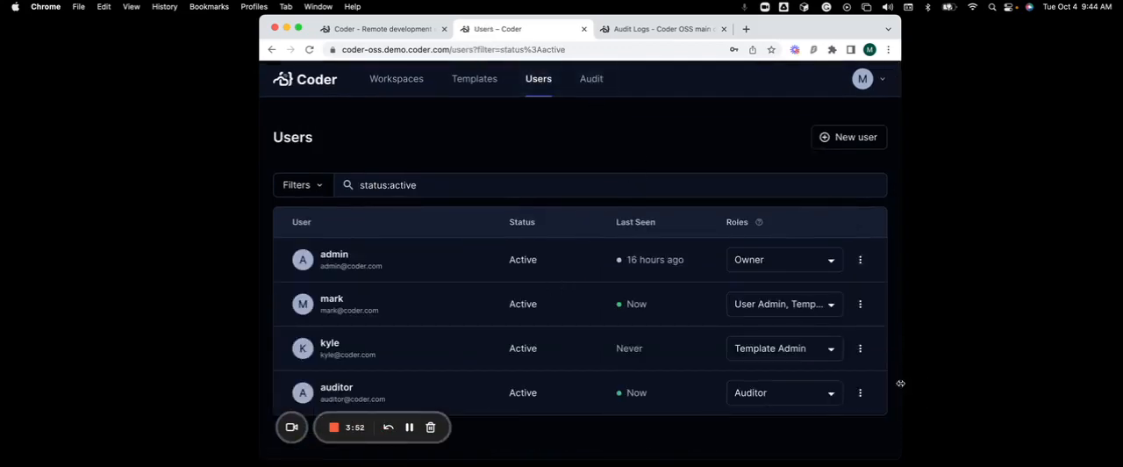
left_click(783, 304)
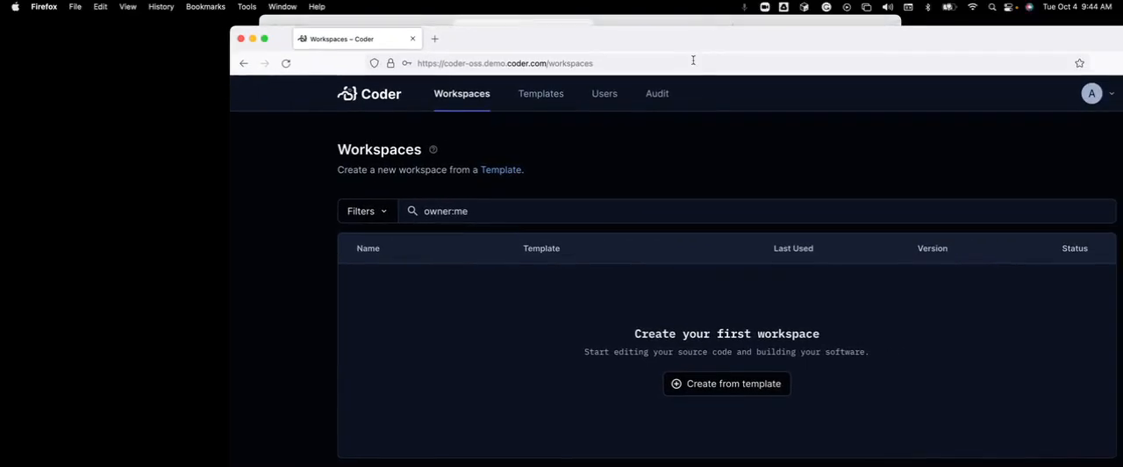
As the auditor, view the audit log, the read-only users list, then the audit log again.
left_click(656, 93)
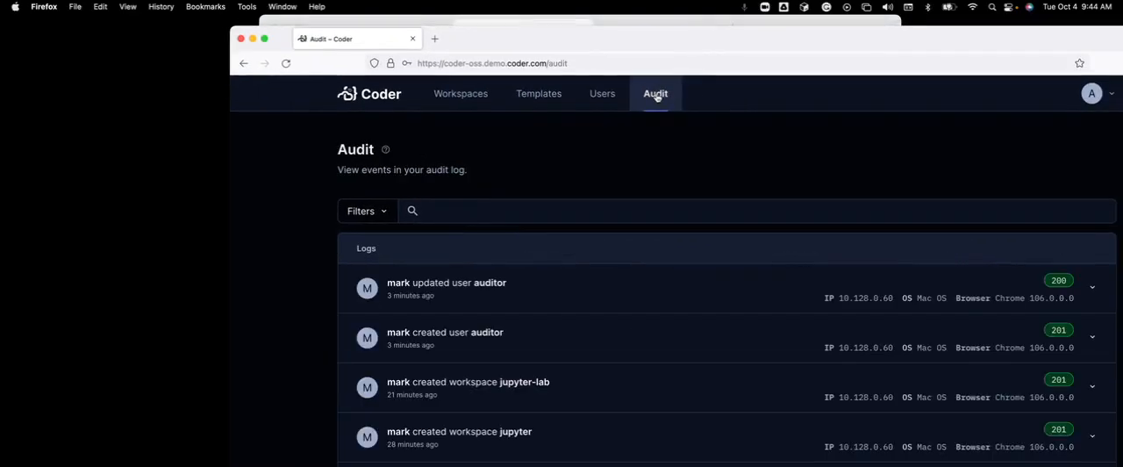
left_click(602, 93)
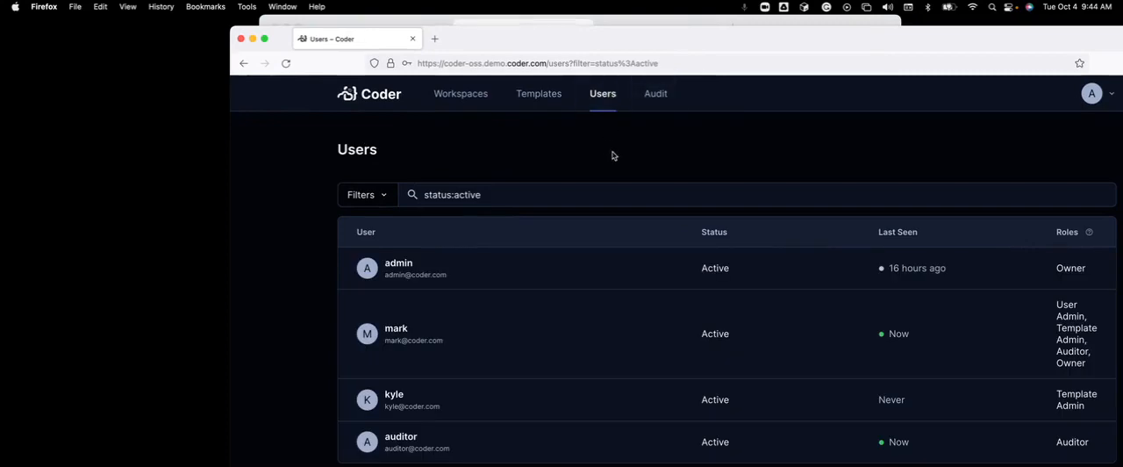
left_click(655, 94)
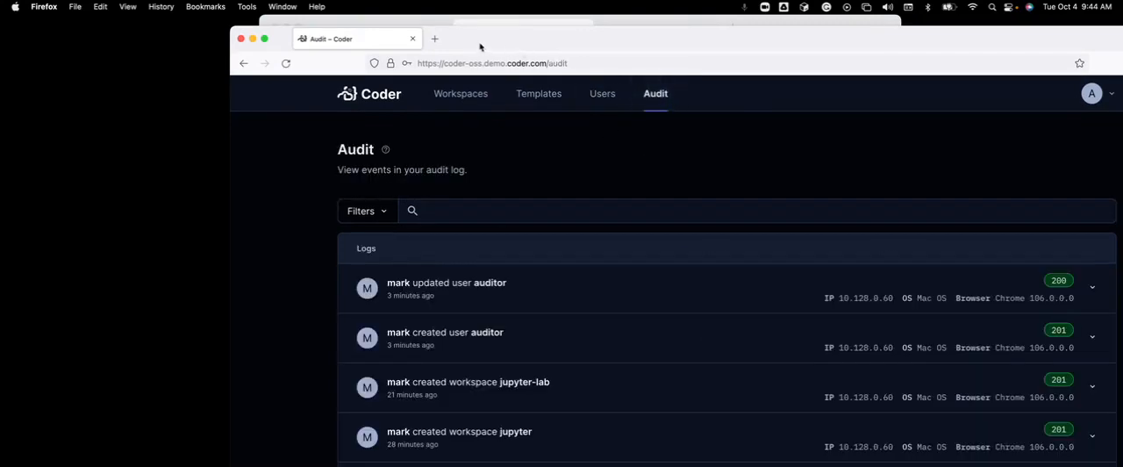